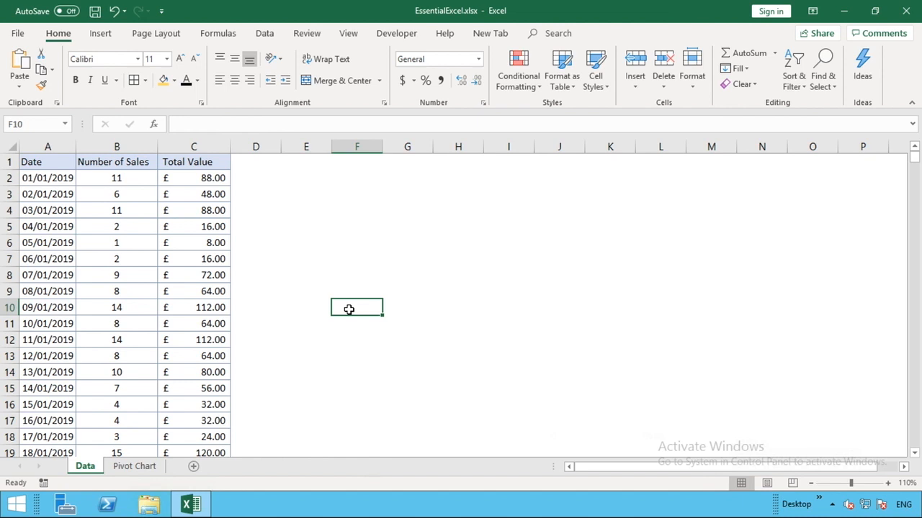
mouse_move(216, 428)
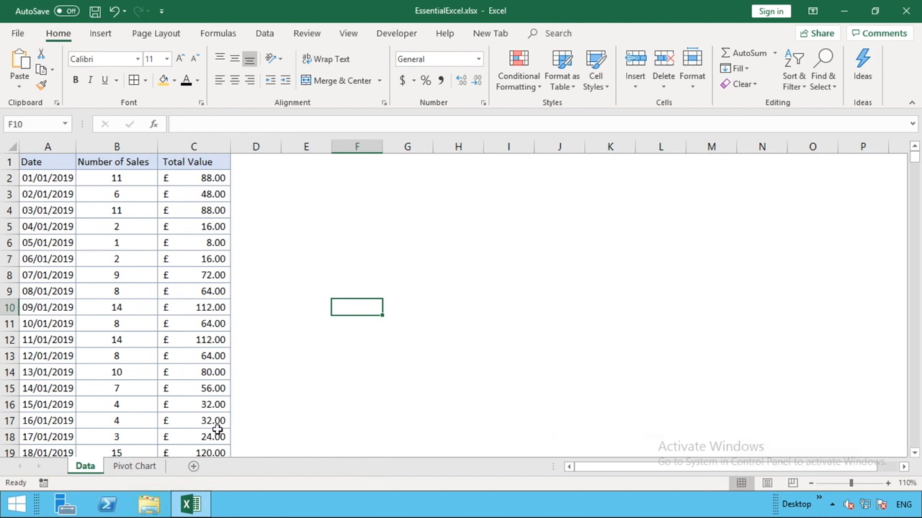
- Switch to the Pivot Chart sheet and select cell A1
click(135, 467)
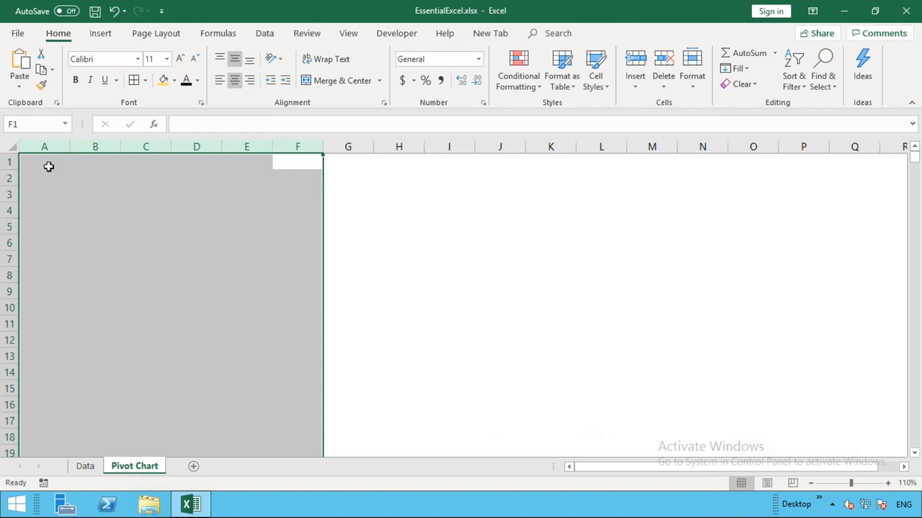
click(43, 163)
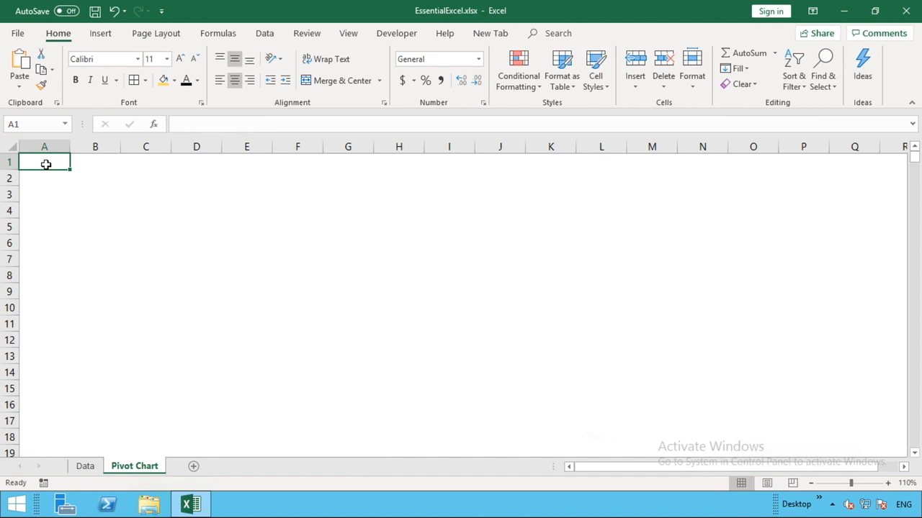
- Start a PivotChart from Insert and pick the Data sheet's columns A:C as the source range
click(101, 33)
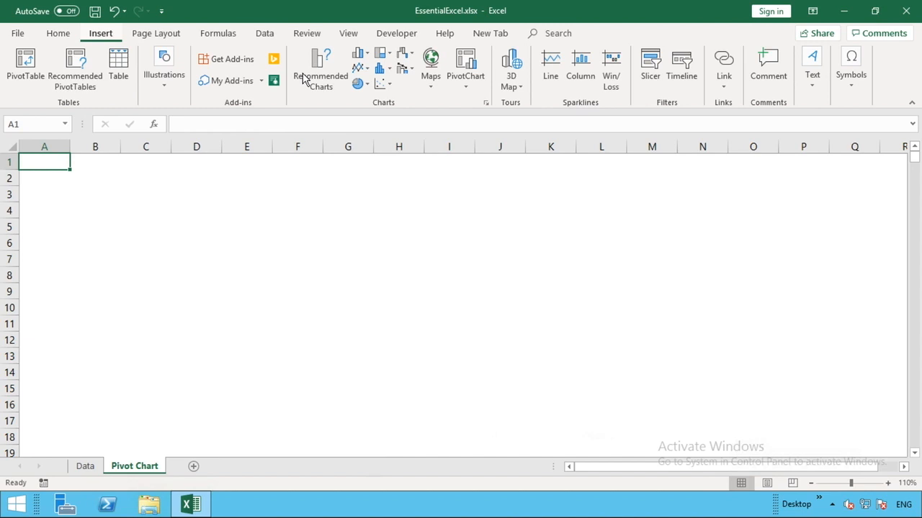
mouse_move(465, 65)
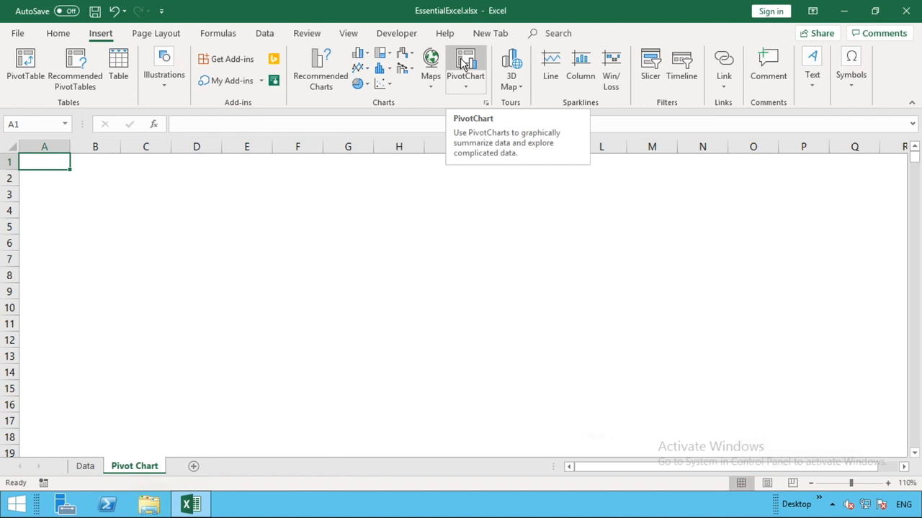
click(464, 60)
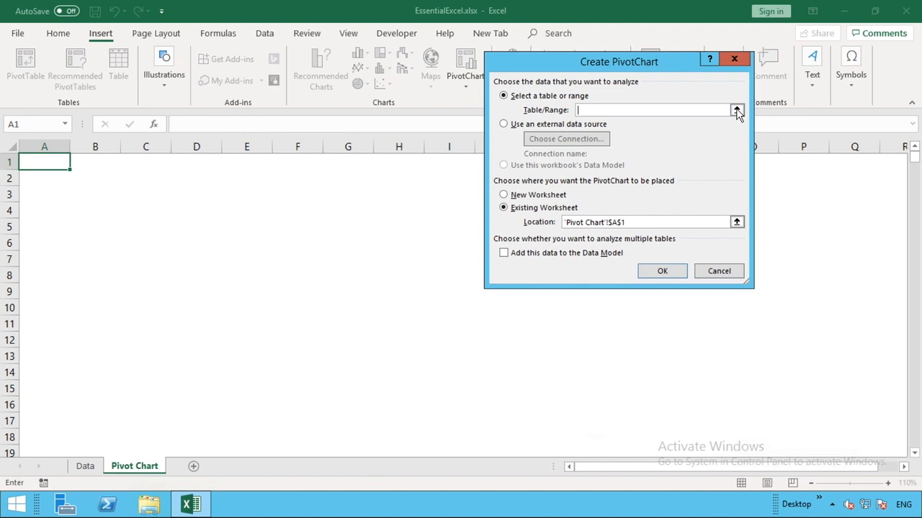
click(737, 112)
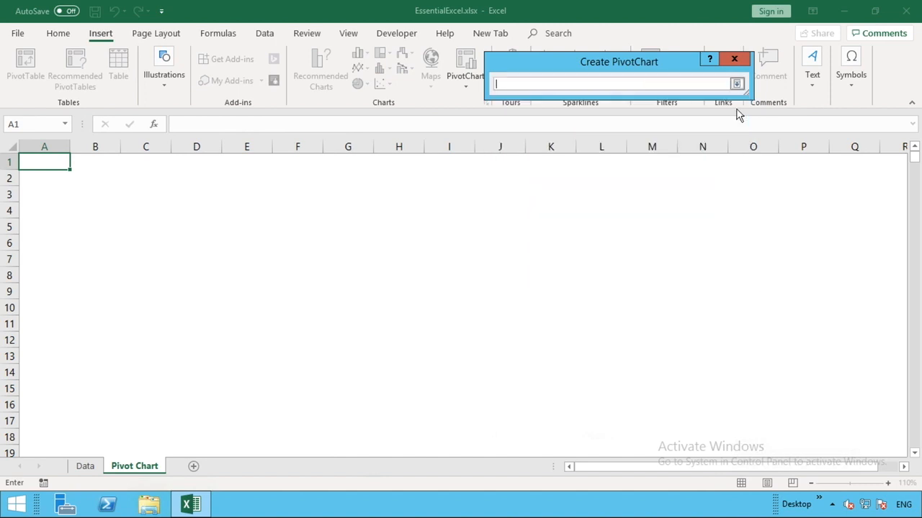
click(85, 466)
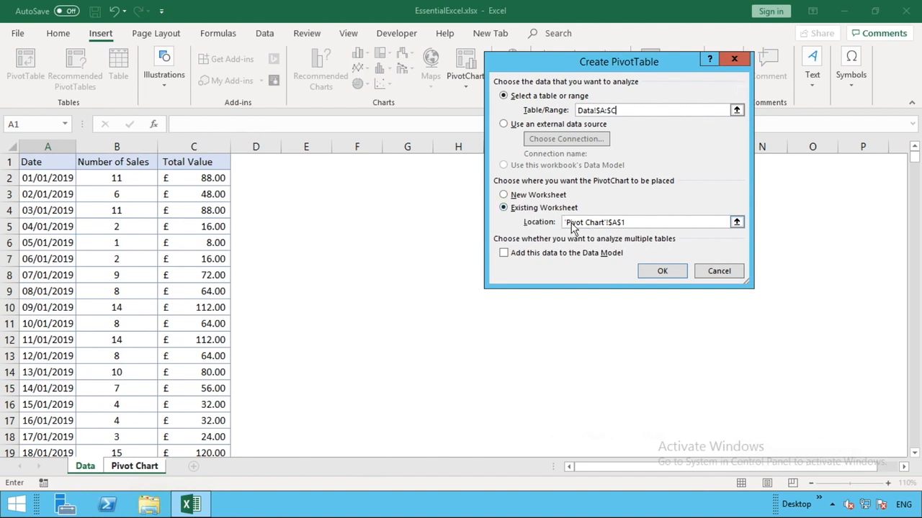
mouse_move(605, 216)
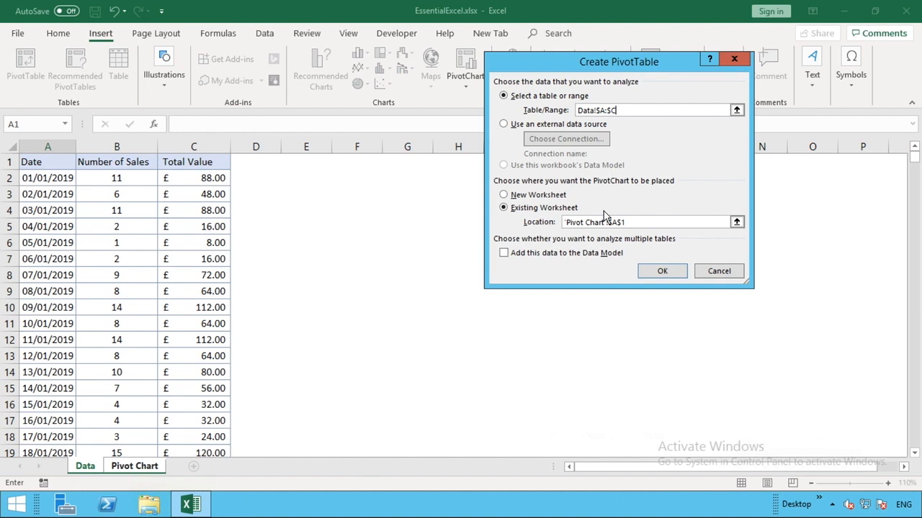
mouse_move(641, 205)
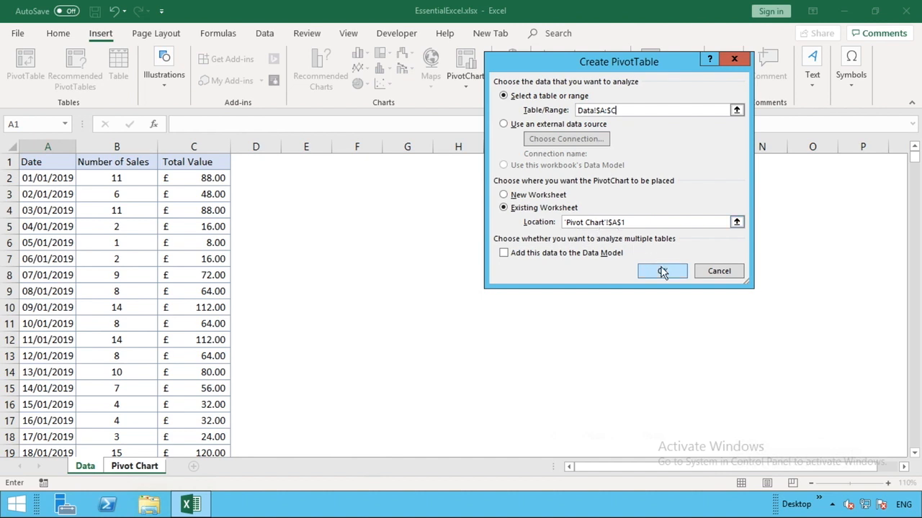
- Create the pivot chart, put Date on the axis and keep only the Months grouping
click(662, 270)
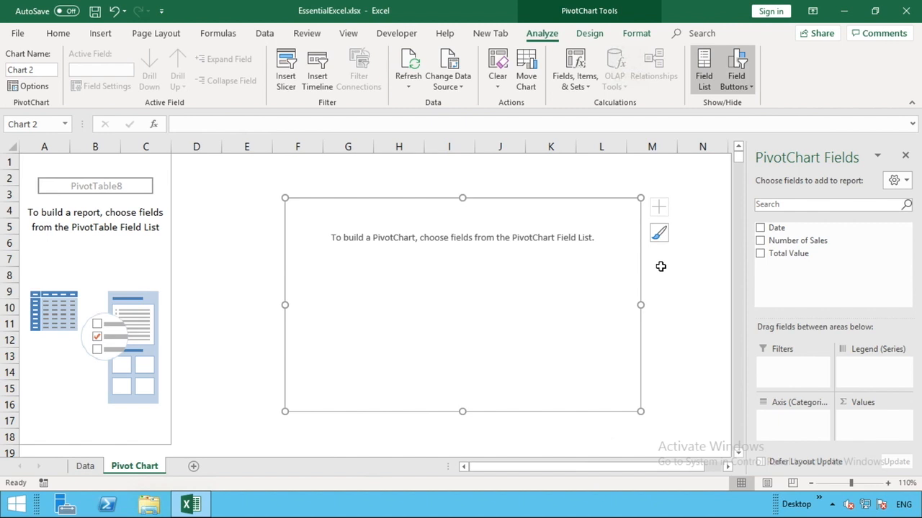
mouse_move(790, 240)
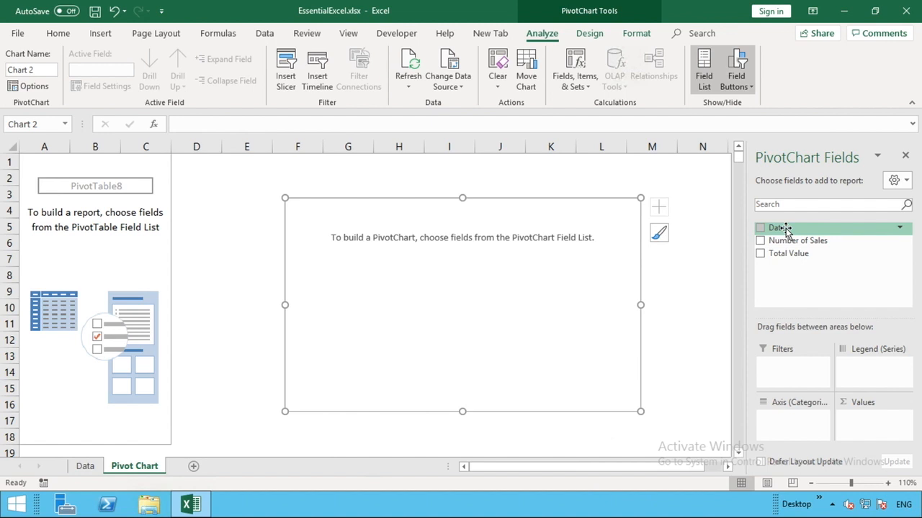
drag(778, 228, 788, 298)
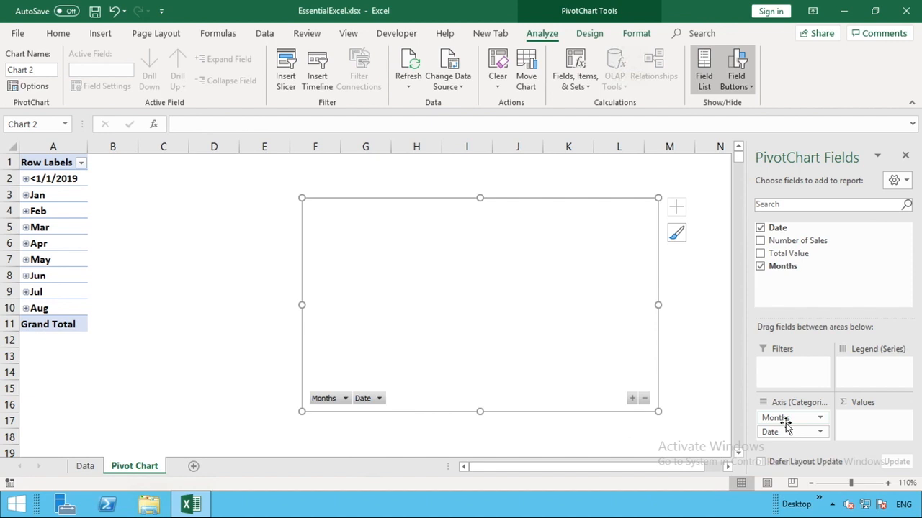
mouse_move(790, 254)
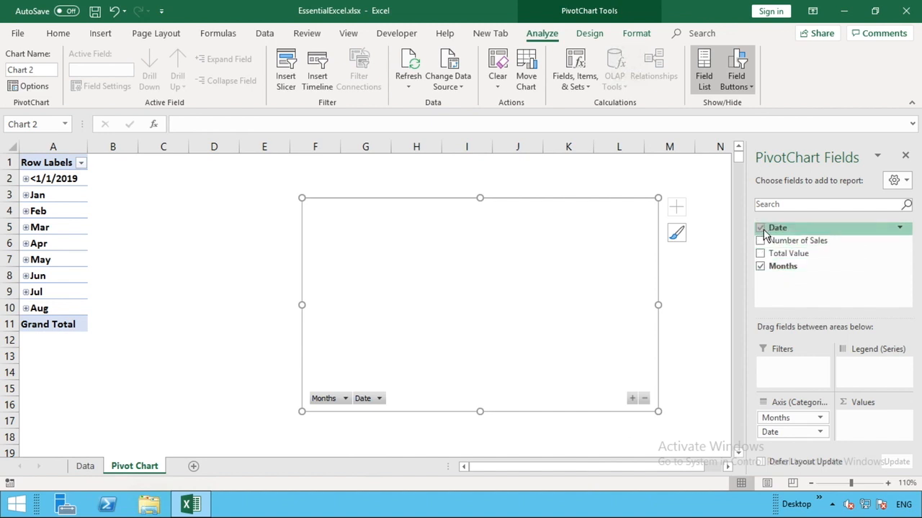
click(761, 227)
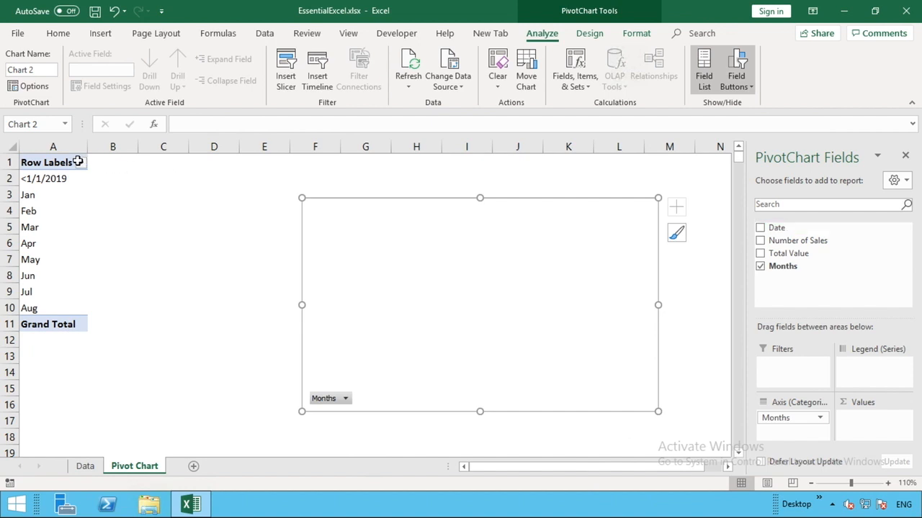
- Filter the Row Labels to exclude the <1/1/2019 group, leaving Jan through Aug
click(81, 162)
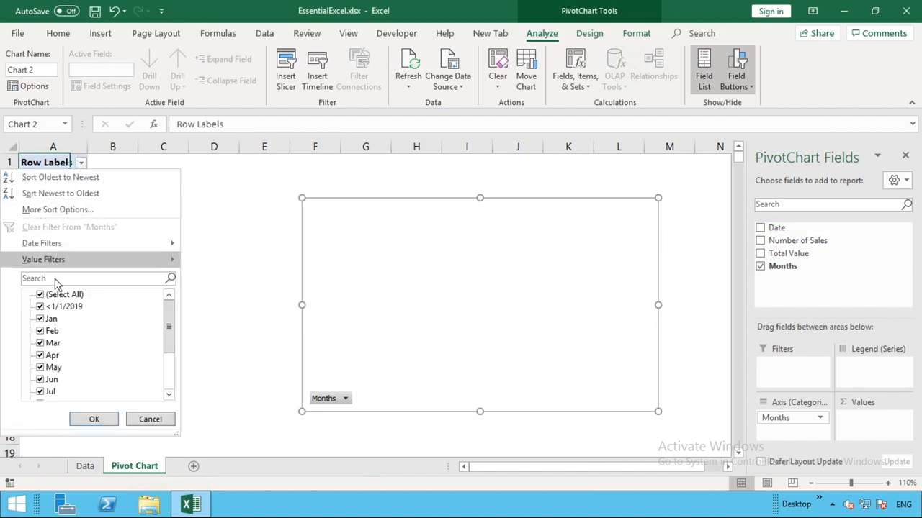
click(41, 305)
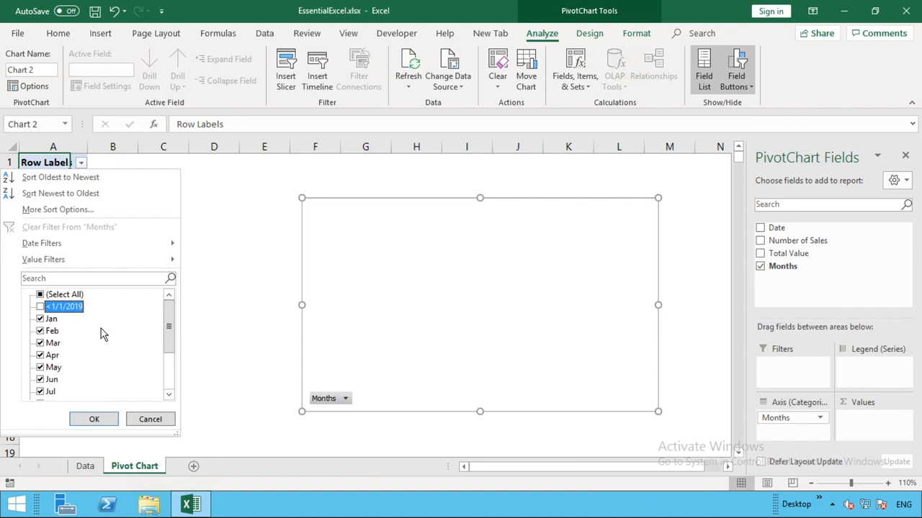
click(94, 419)
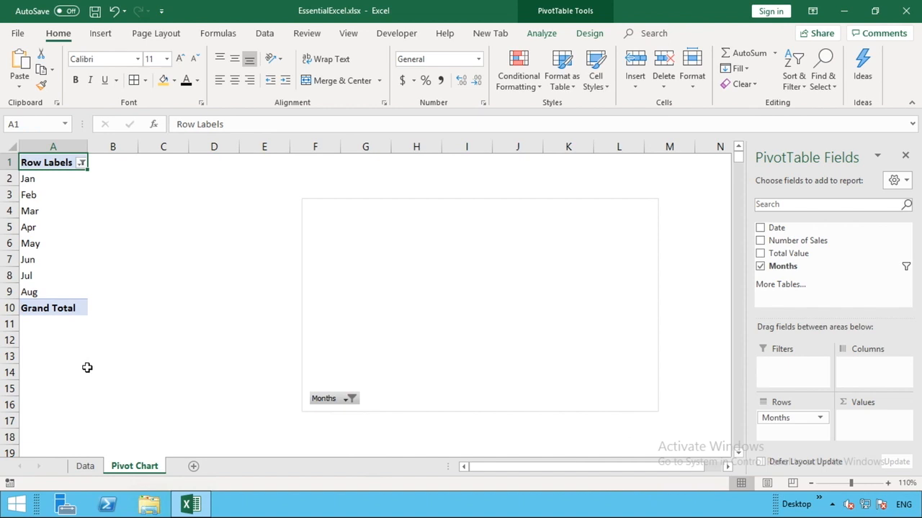
mouse_move(347, 406)
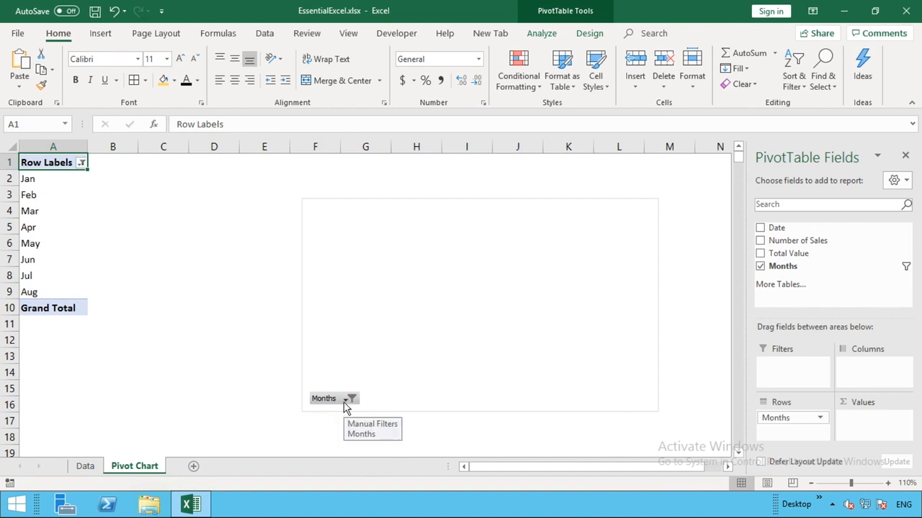
mouse_move(338, 409)
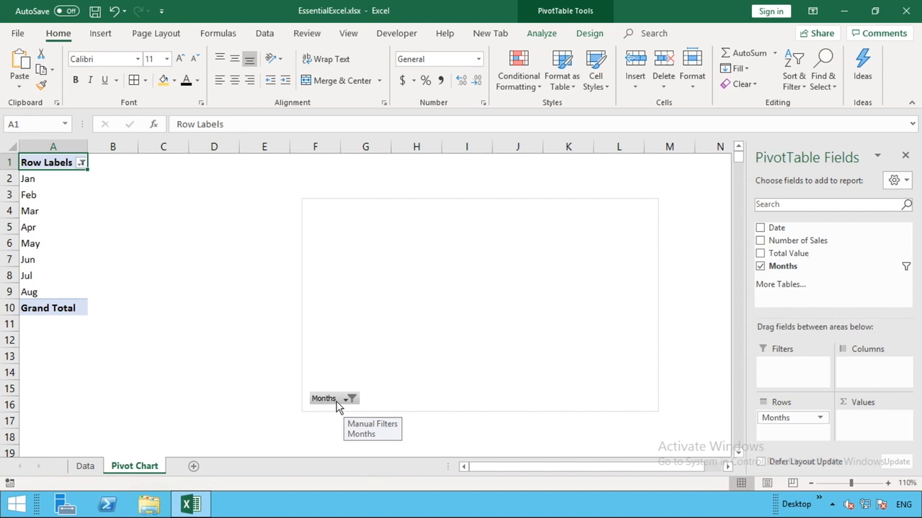
mouse_move(838, 319)
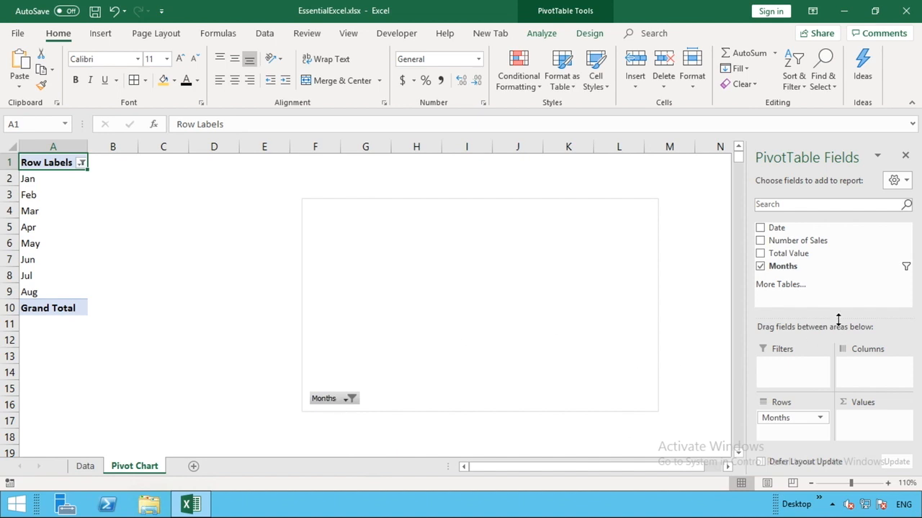
mouse_move(822, 264)
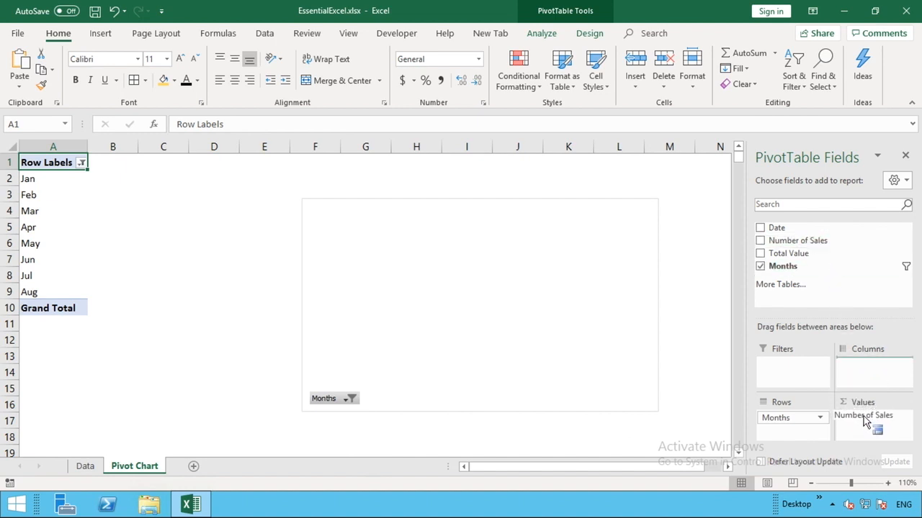
- Add Number of Sales as the chart's values, giving monthly columns Jan–Aug
click(760, 239)
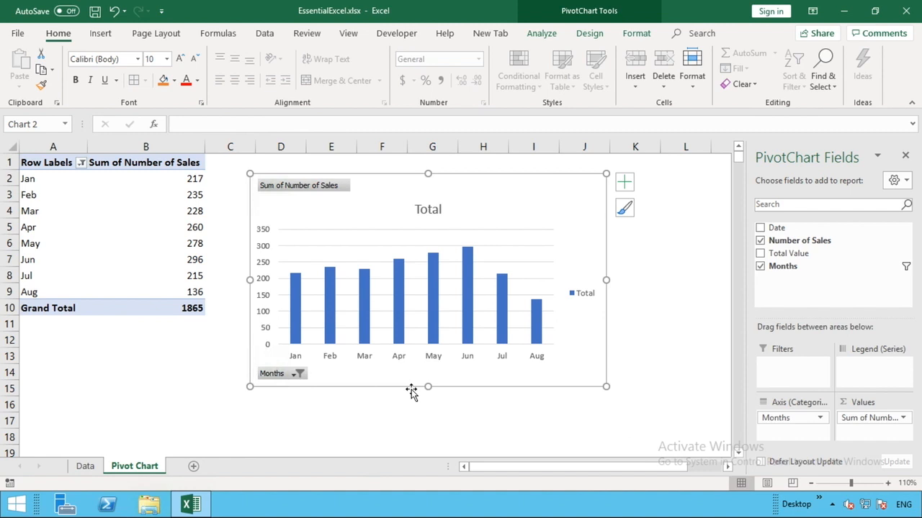
mouse_move(468, 256)
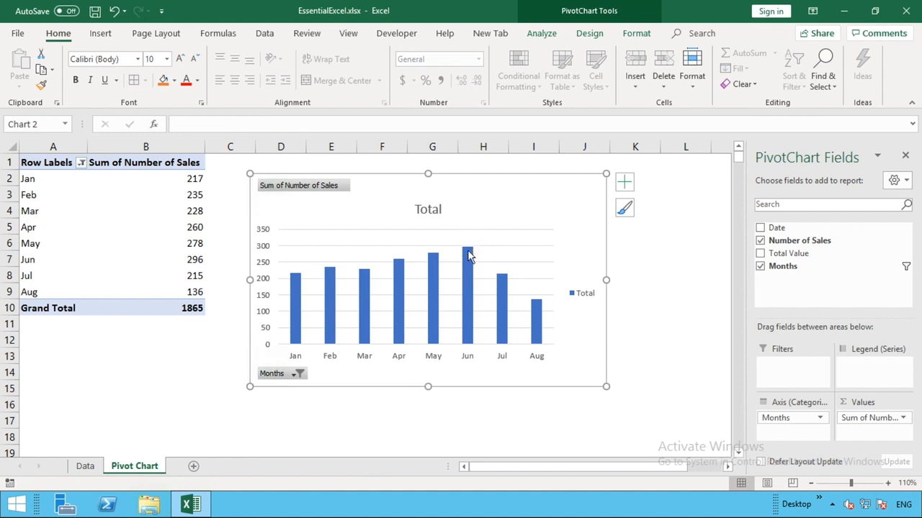
mouse_move(541, 337)
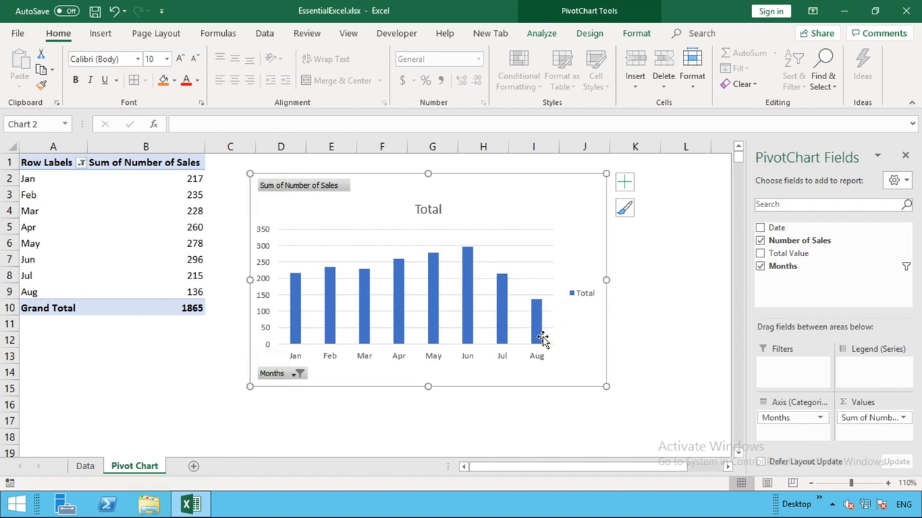
mouse_move(541, 339)
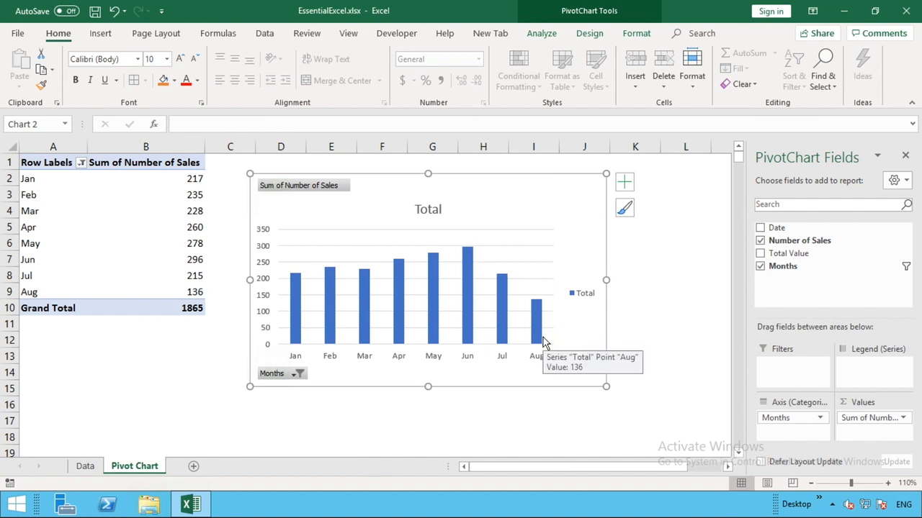
mouse_move(504, 316)
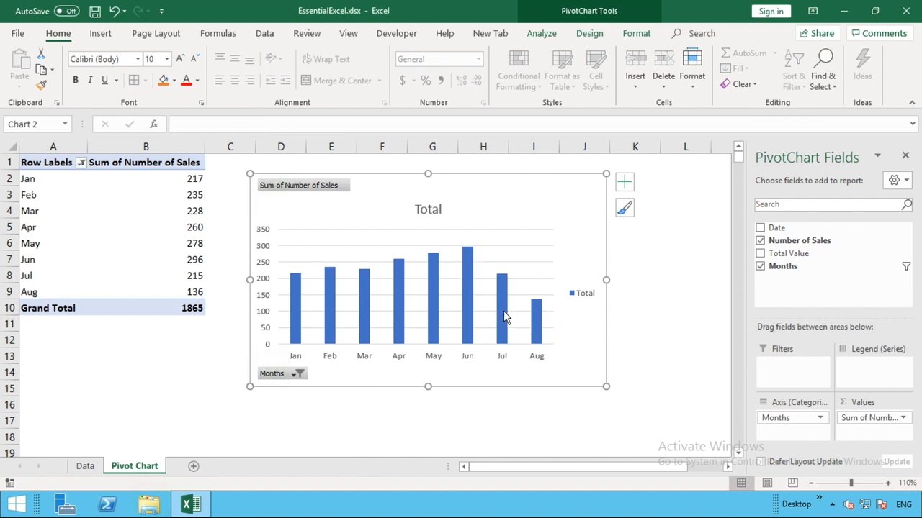
- Add data labels to the chart's column series showing each month's sales value
right_click(504, 317)
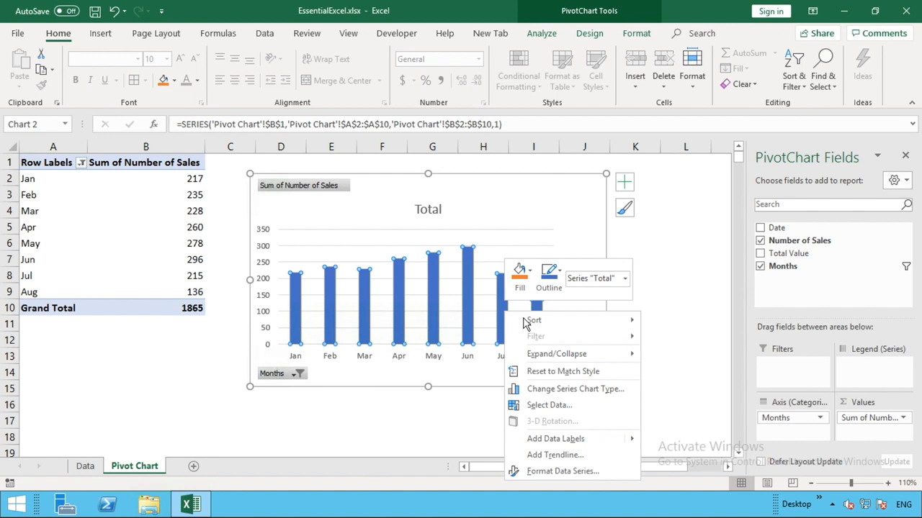
mouse_move(551, 438)
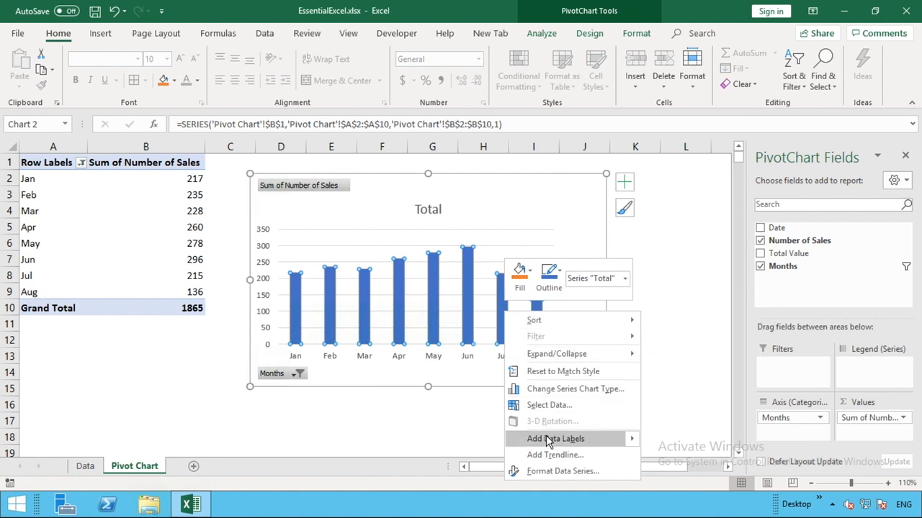
click(555, 438)
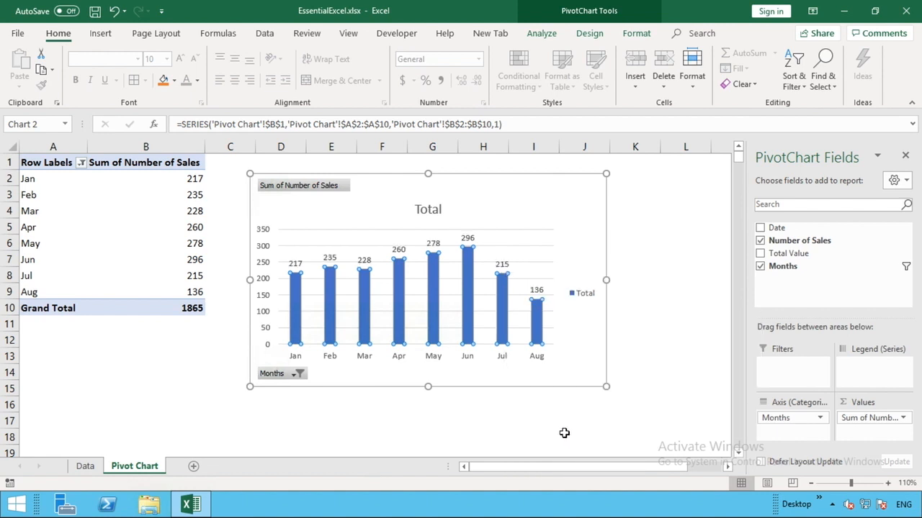
click(565, 433)
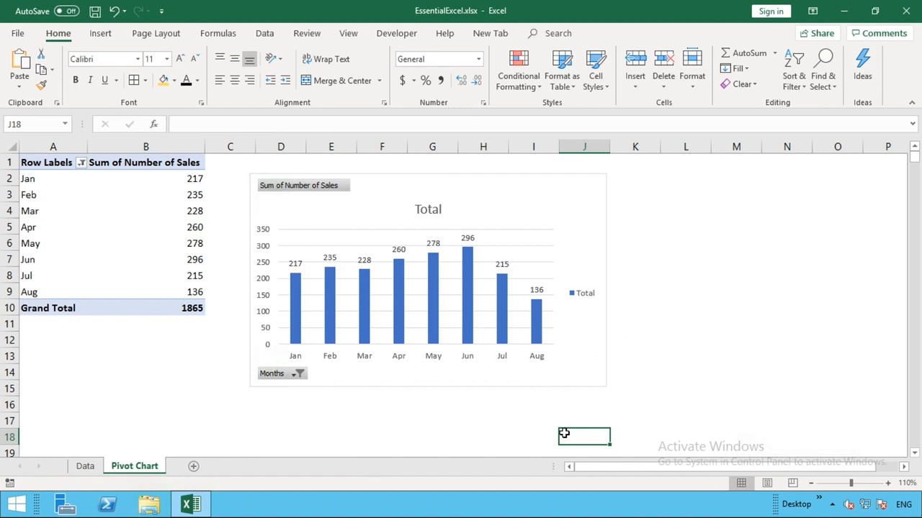
mouse_move(447, 303)
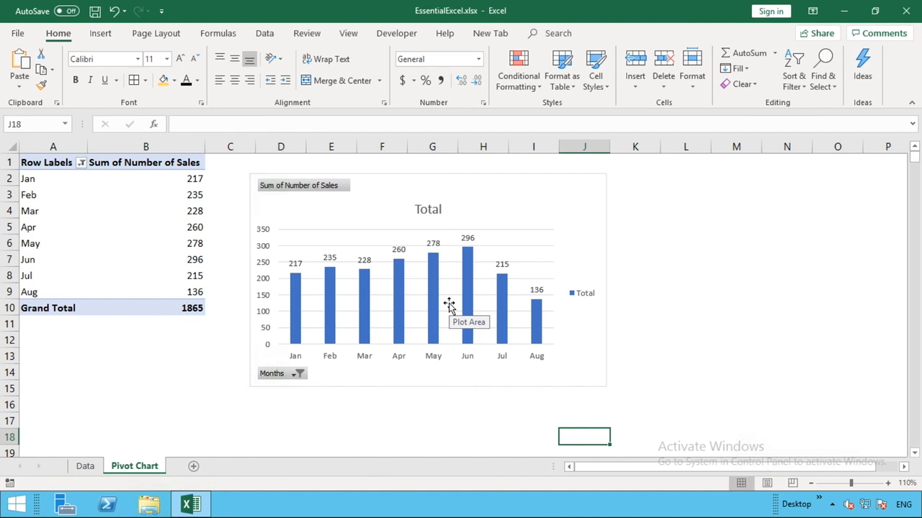
mouse_move(275, 196)
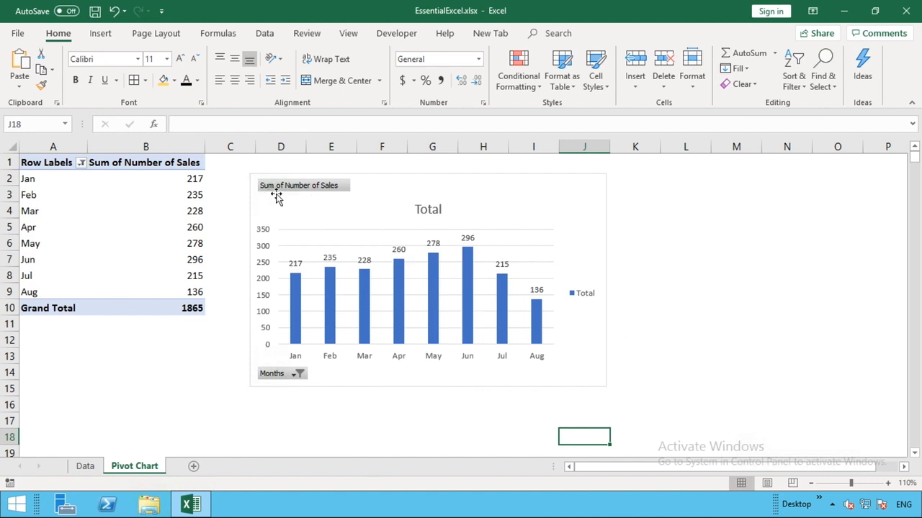
mouse_move(297, 382)
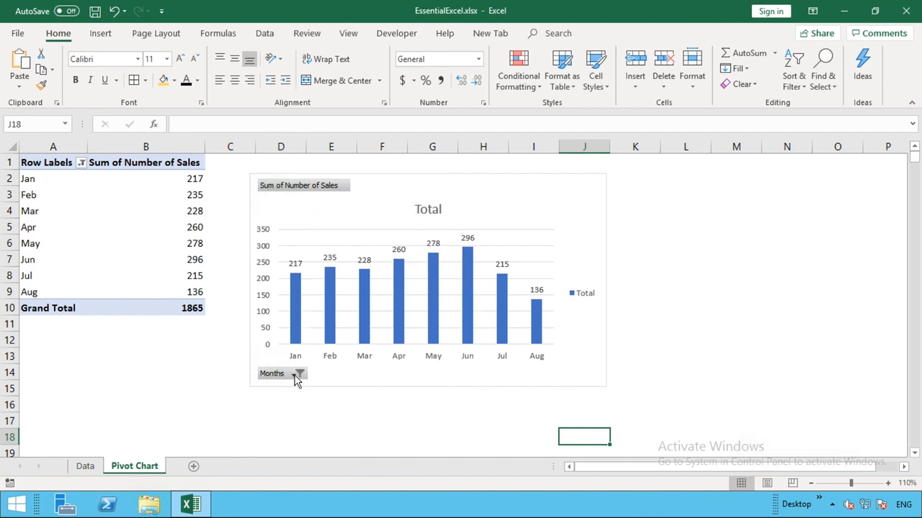
mouse_move(317, 193)
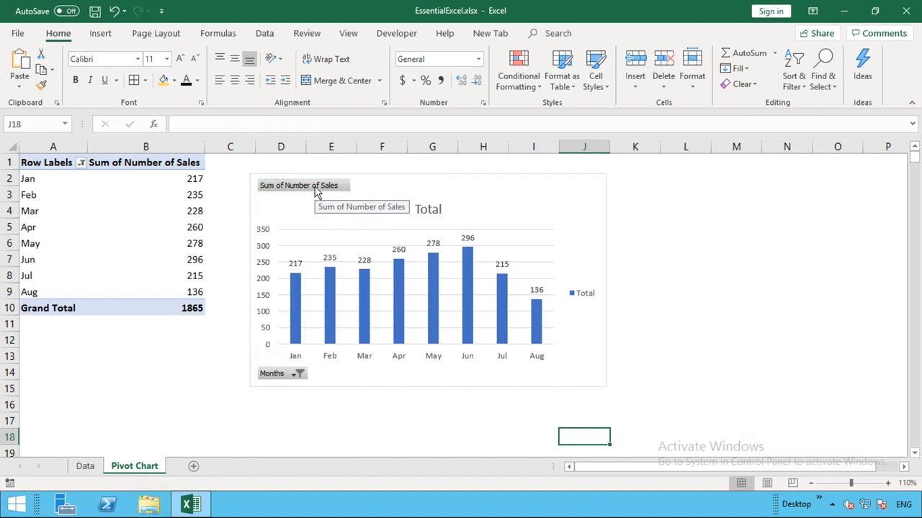
- Hide all field buttons on the pivot chart for a clean column chart
right_click(302, 185)
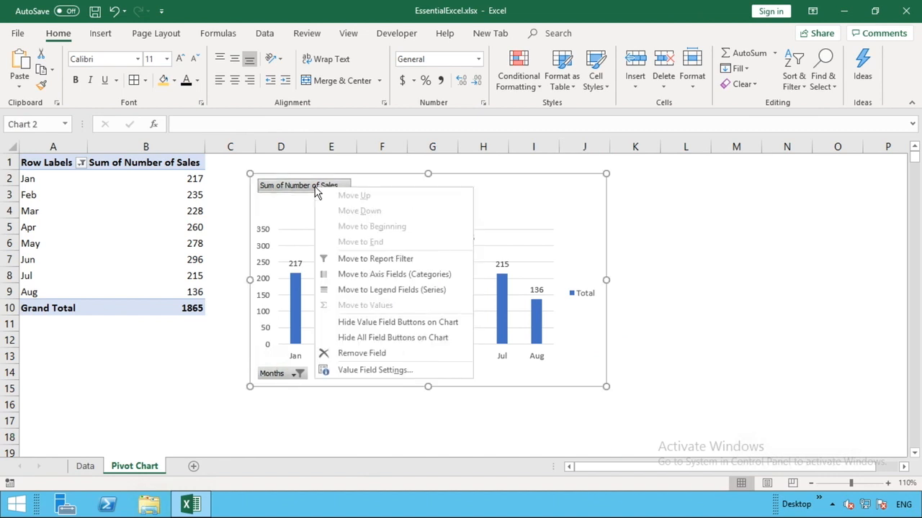
mouse_move(391, 337)
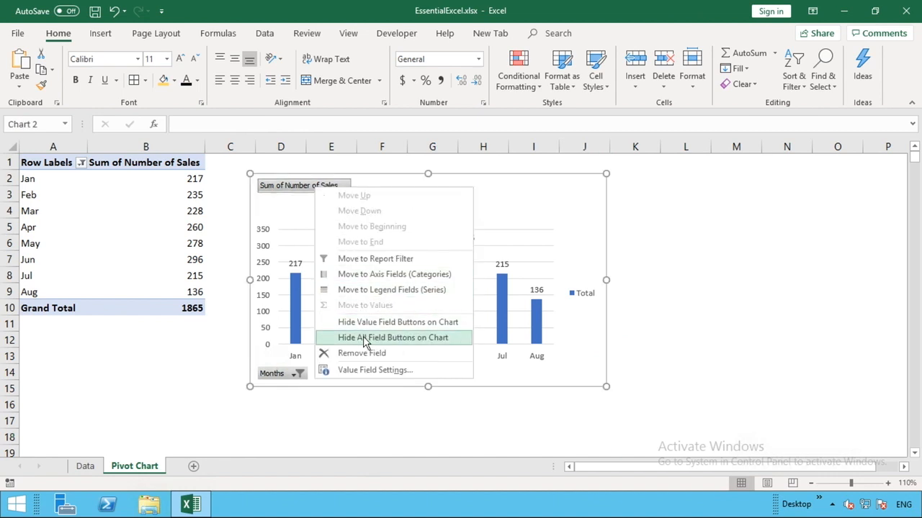
click(395, 337)
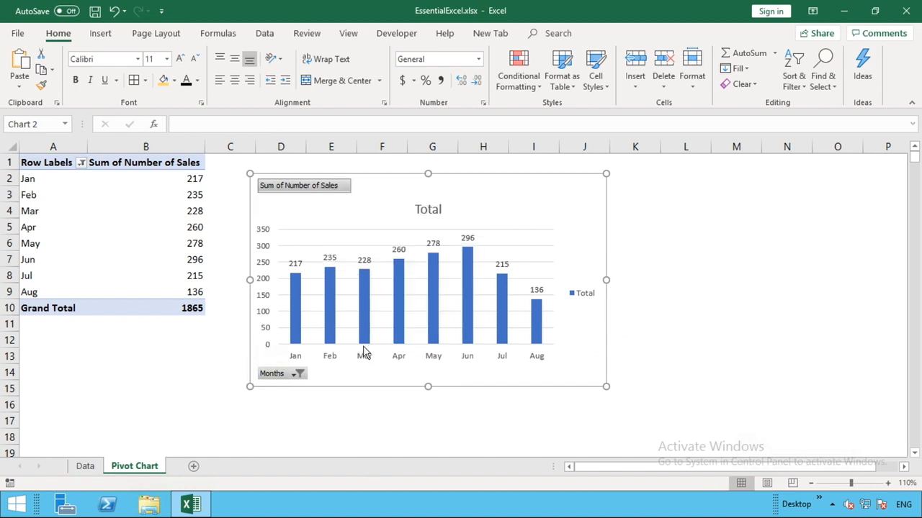
click(482, 411)
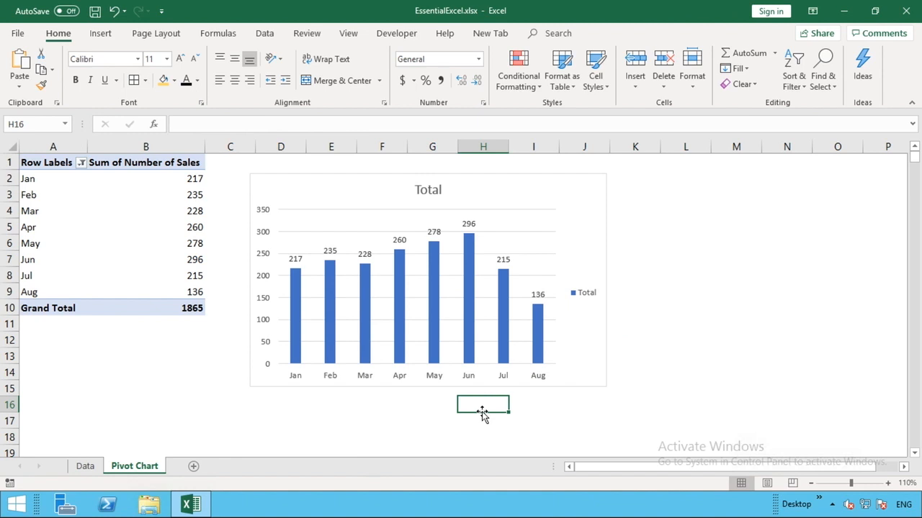
mouse_move(420, 190)
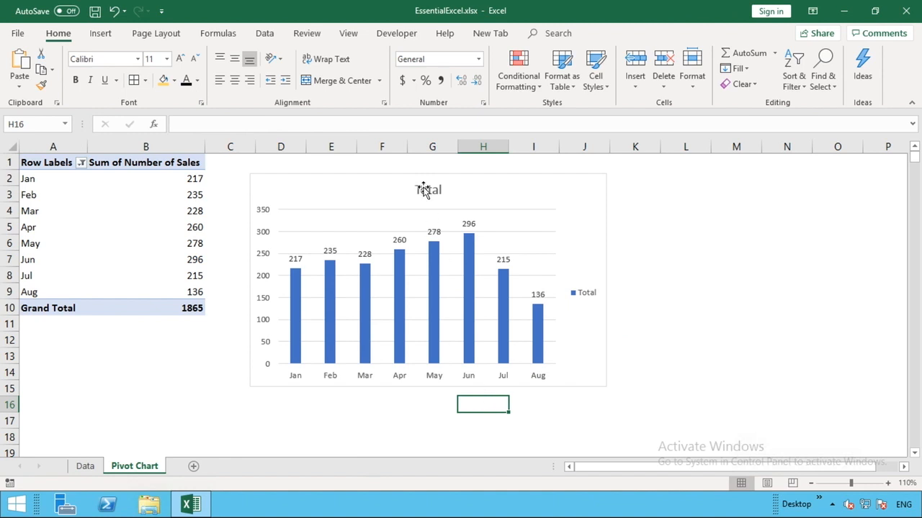
- Change the chart title from 'Total' to 'Number of Sales by Month'
click(427, 190)
text(N)
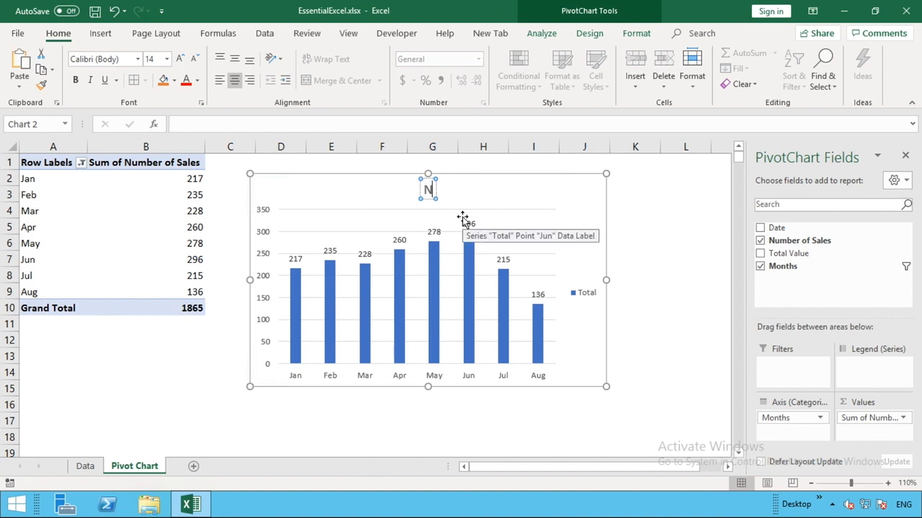
text(umber of Sale)
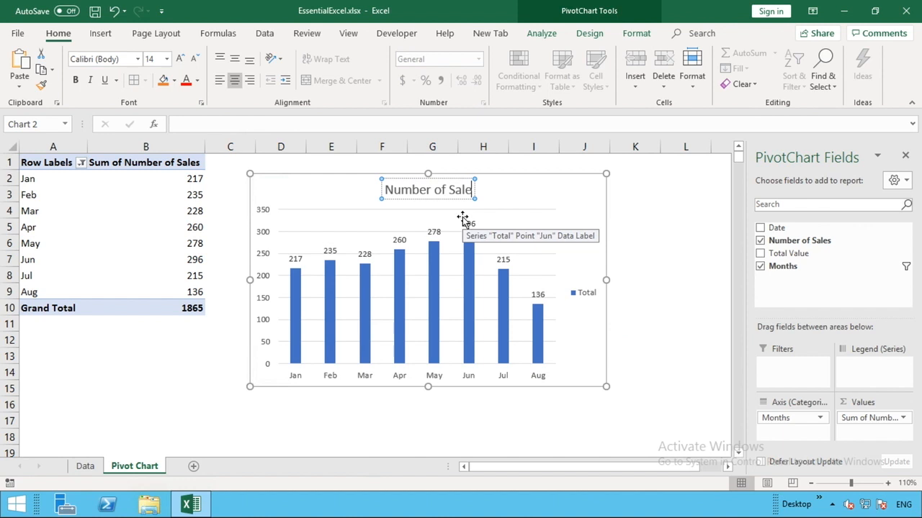
text(Number of Sales by Month)
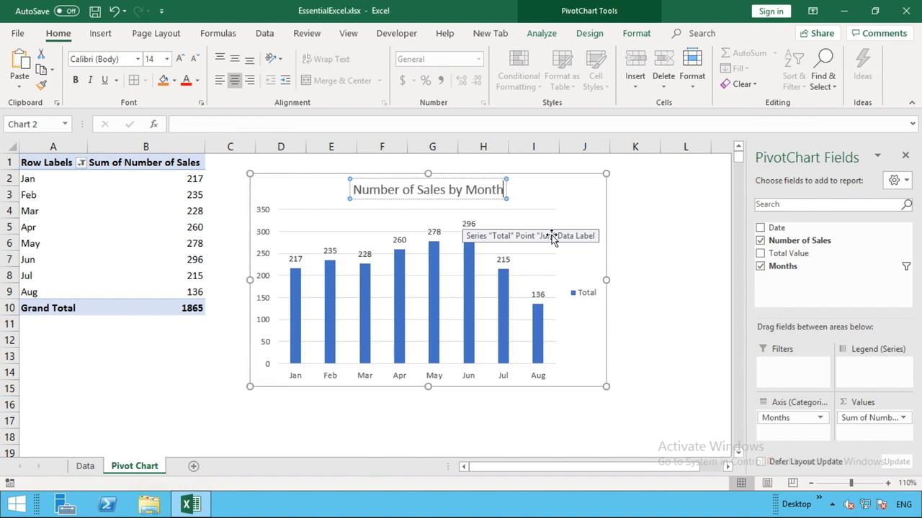
click(634, 291)
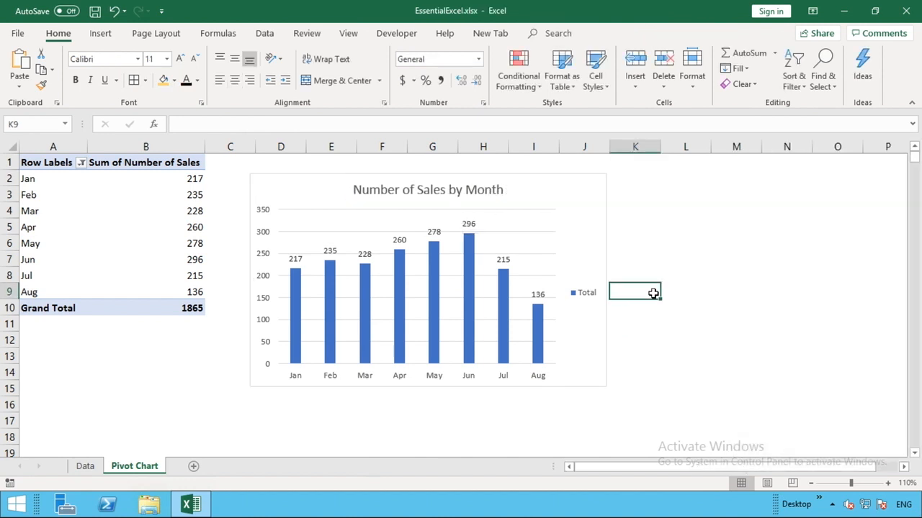
click(428, 281)
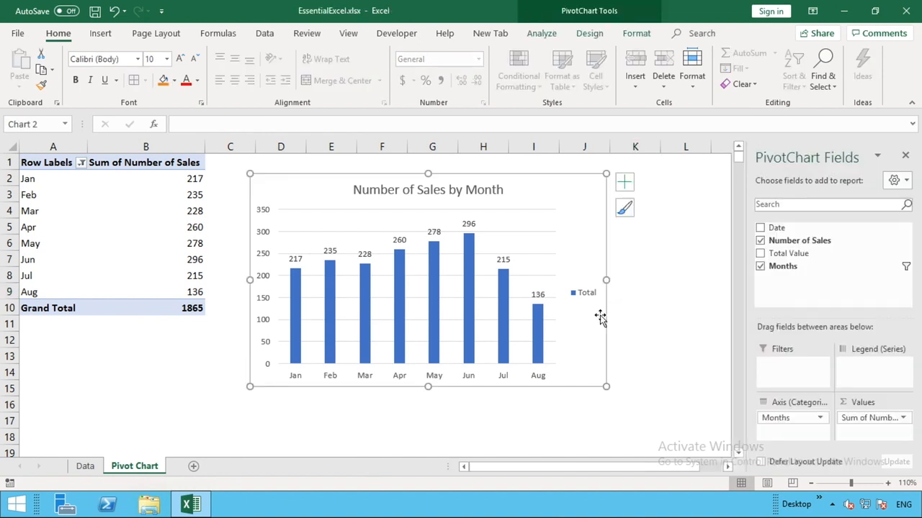
mouse_move(804, 318)
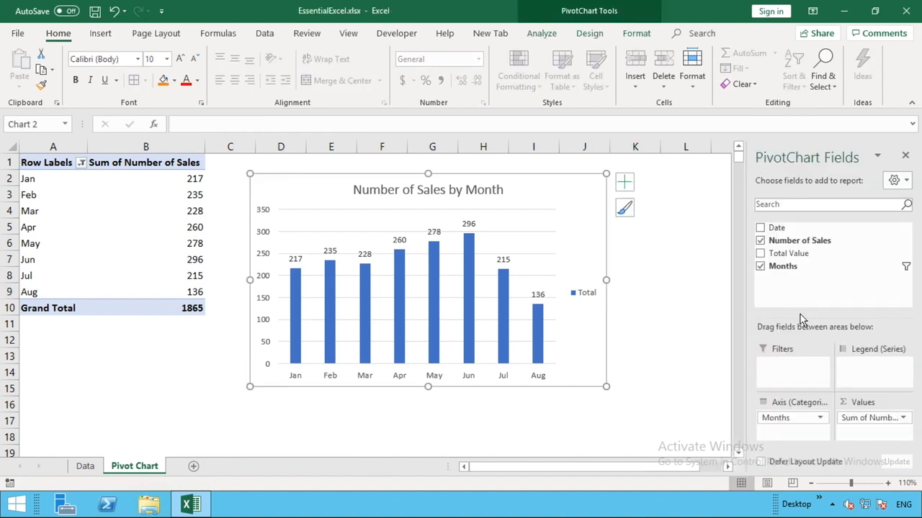
drag(789, 253, 820, 350)
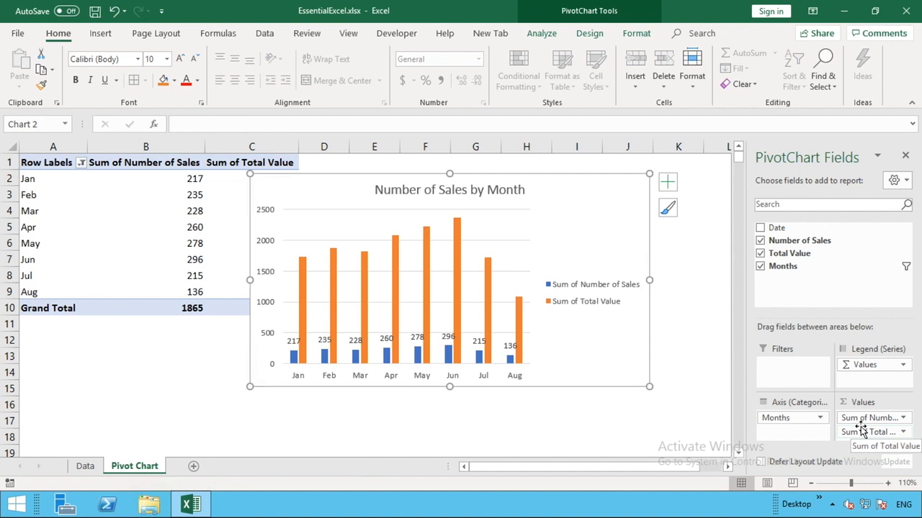
mouse_move(458, 285)
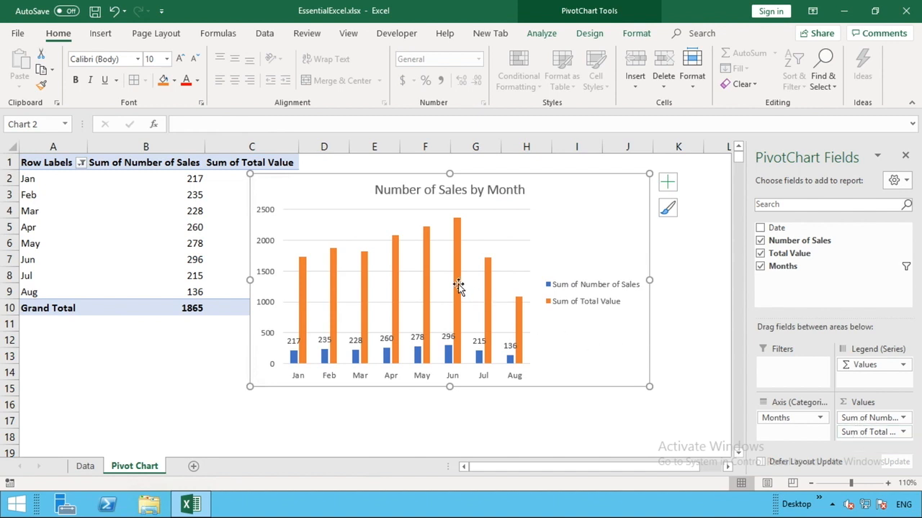
mouse_move(458, 288)
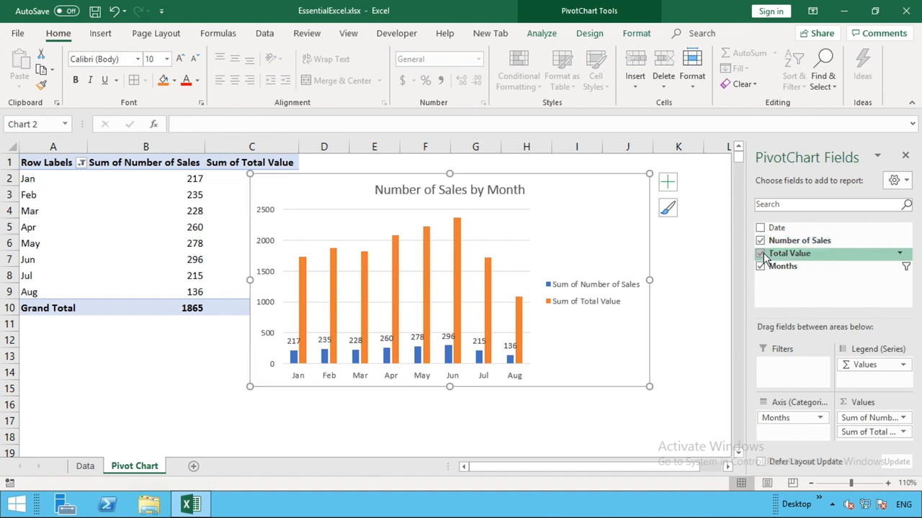
click(761, 253)
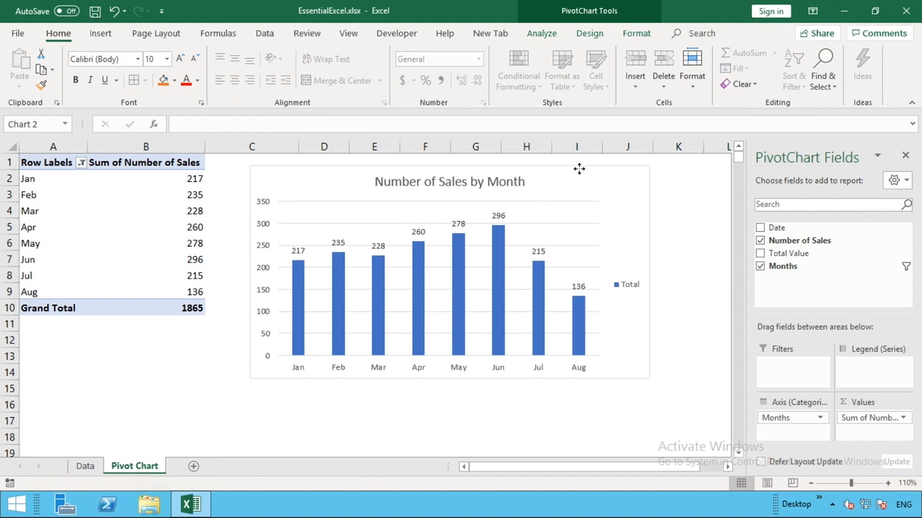
- Nudge the chart beside the pivot table and deselect it to hide the field list
drag(579, 168, 588, 195)
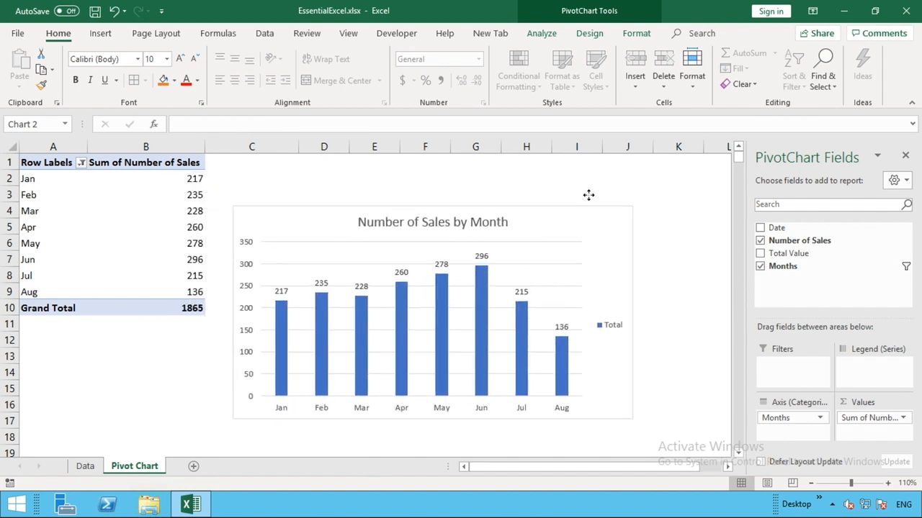
drag(588, 196, 588, 174)
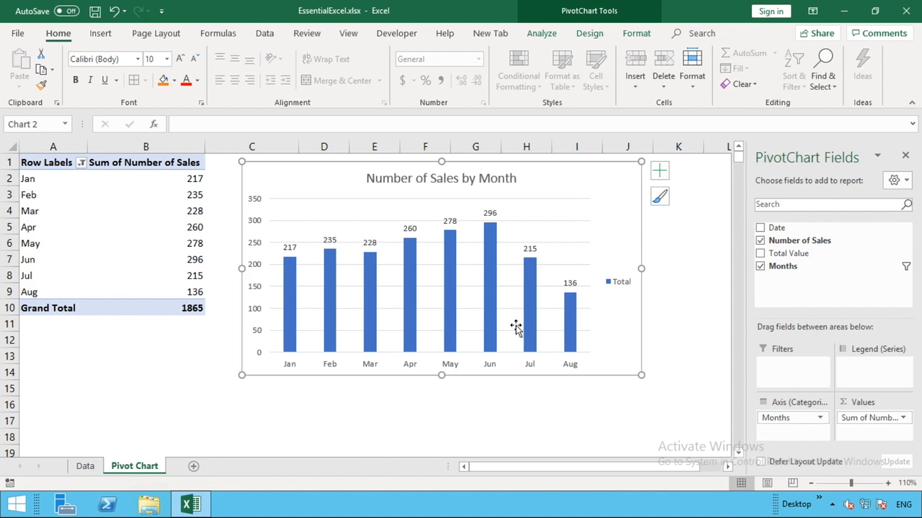
click(475, 392)
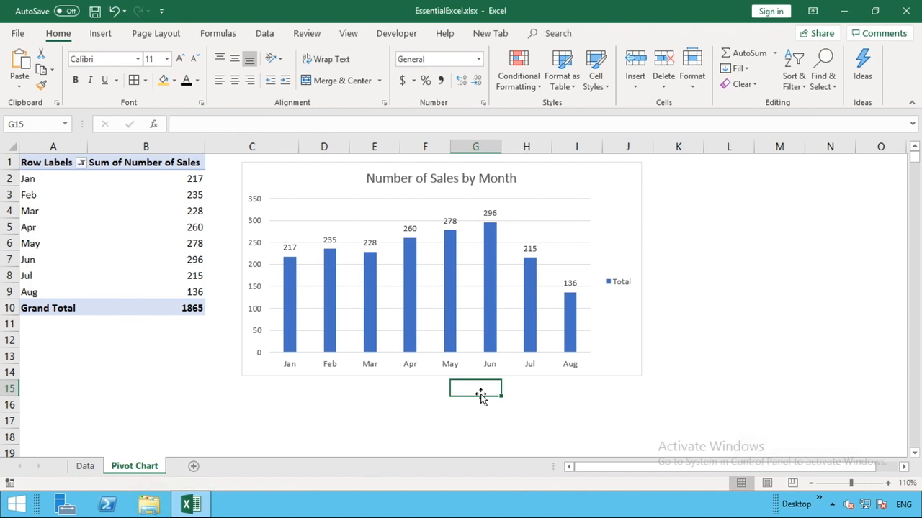
mouse_move(471, 393)
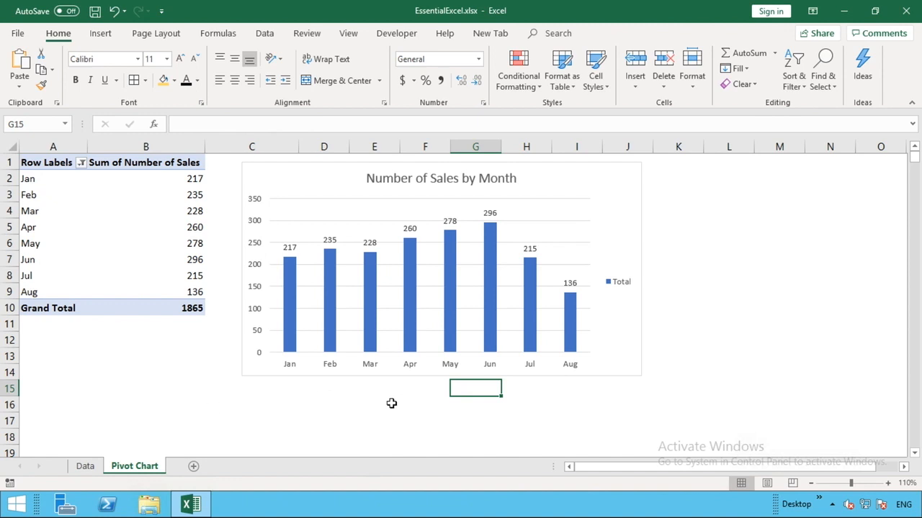
mouse_move(609, 375)
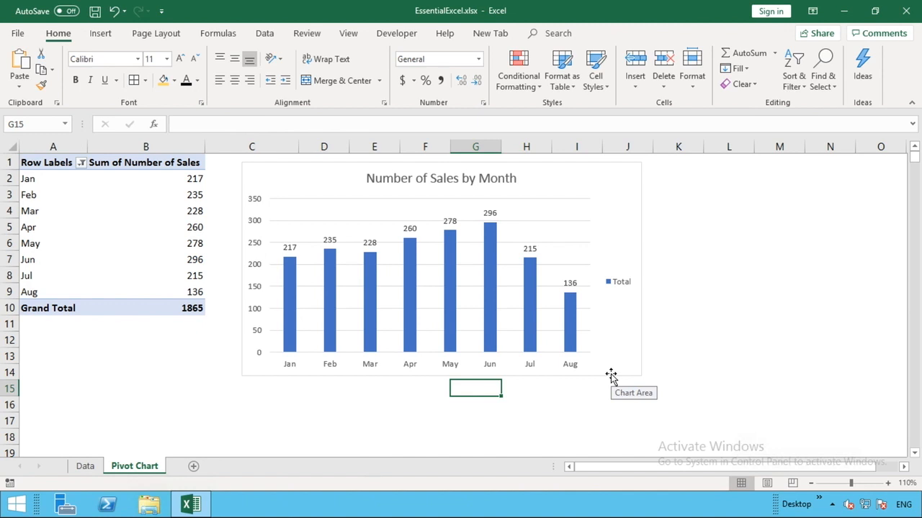
mouse_move(255, 426)
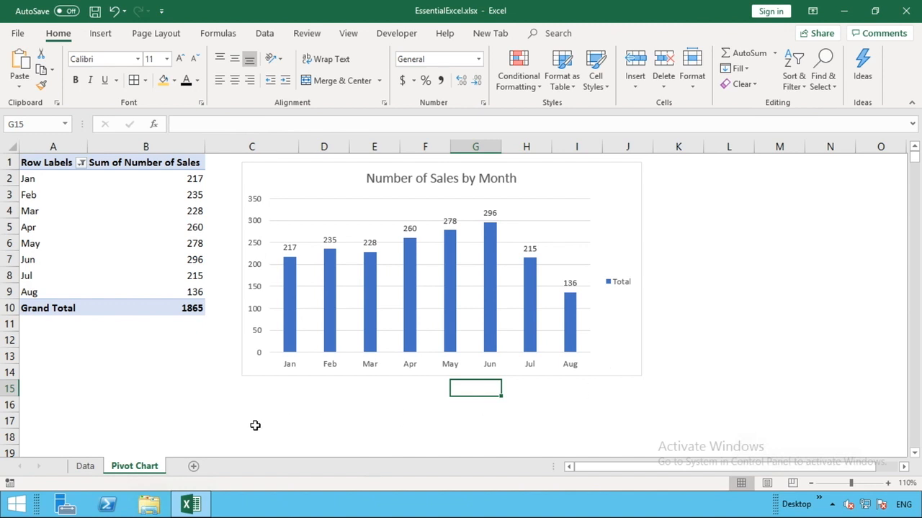
- Add a row on the Data sheet dated 18/08/2019 with 100 sales
click(87, 466)
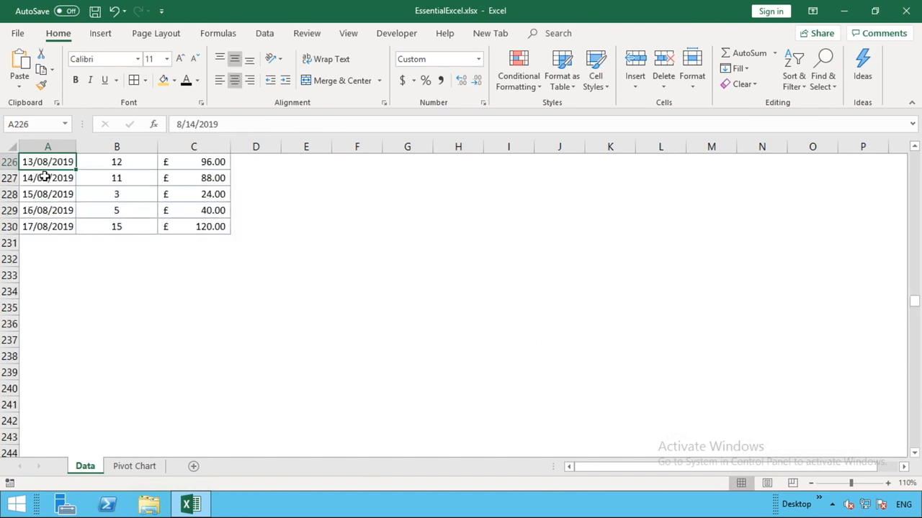
click(48, 242)
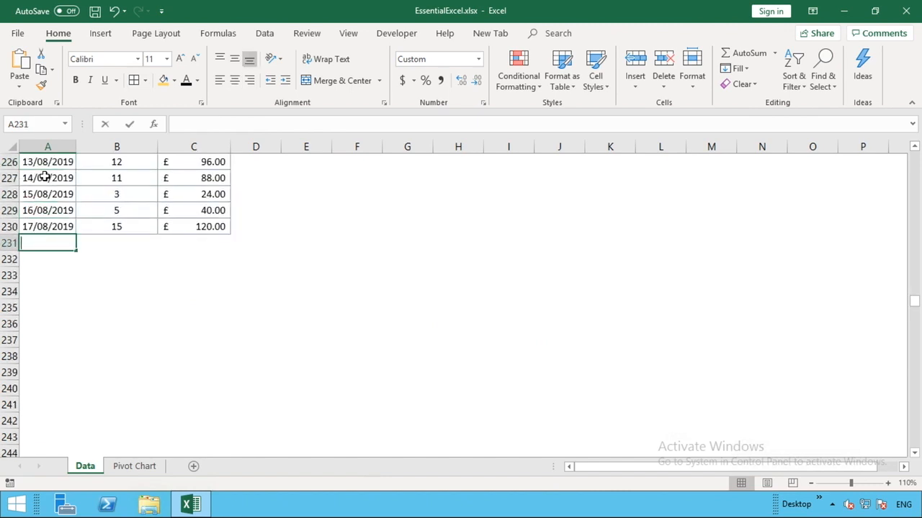
text(18/08)
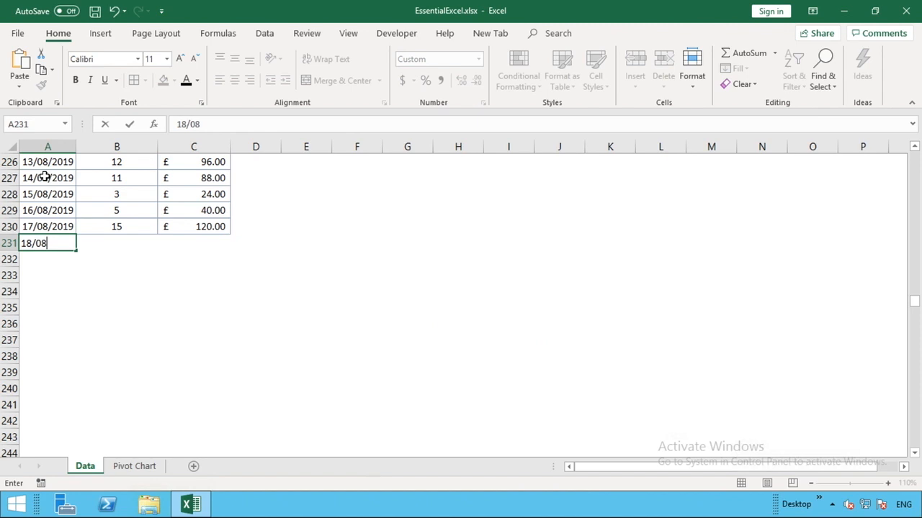
text(/2019)
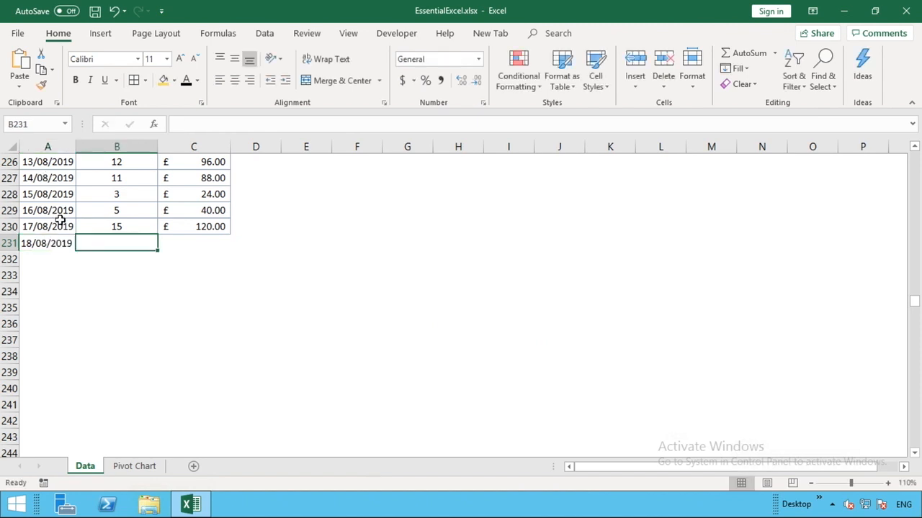
text(100)
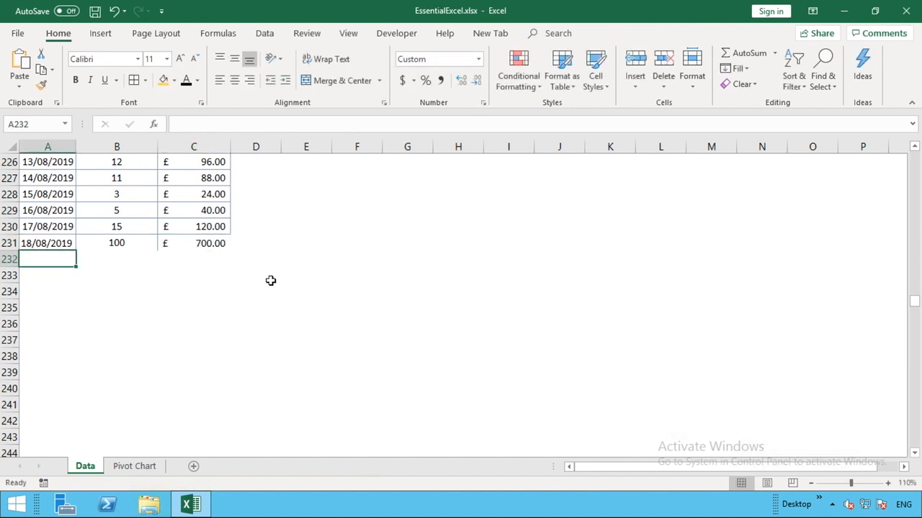
mouse_move(95, 275)
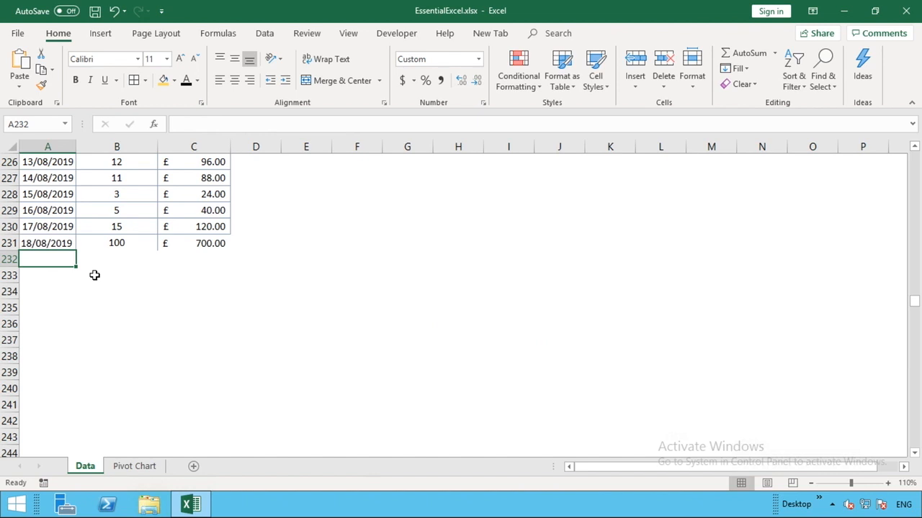
- Return to the Pivot Chart sheet and run Refresh All so August updates to 236 and the total to 1965
click(133, 466)
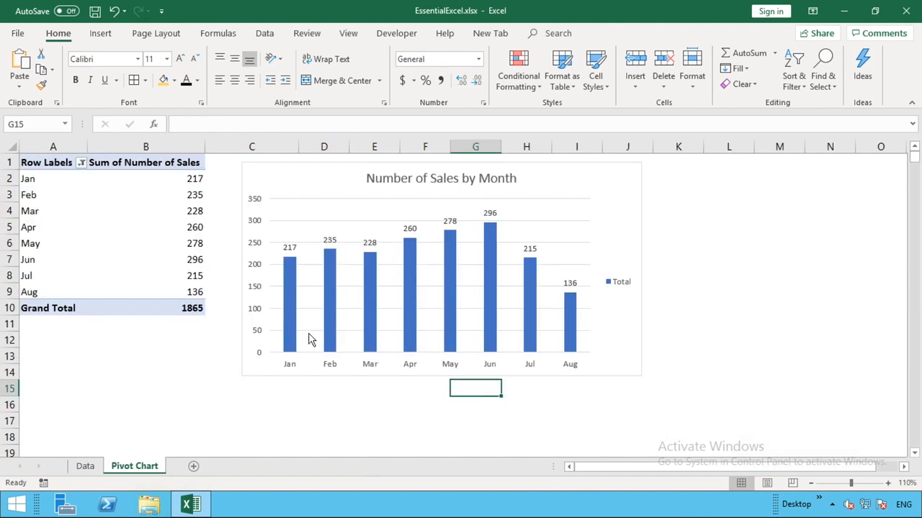
mouse_move(311, 337)
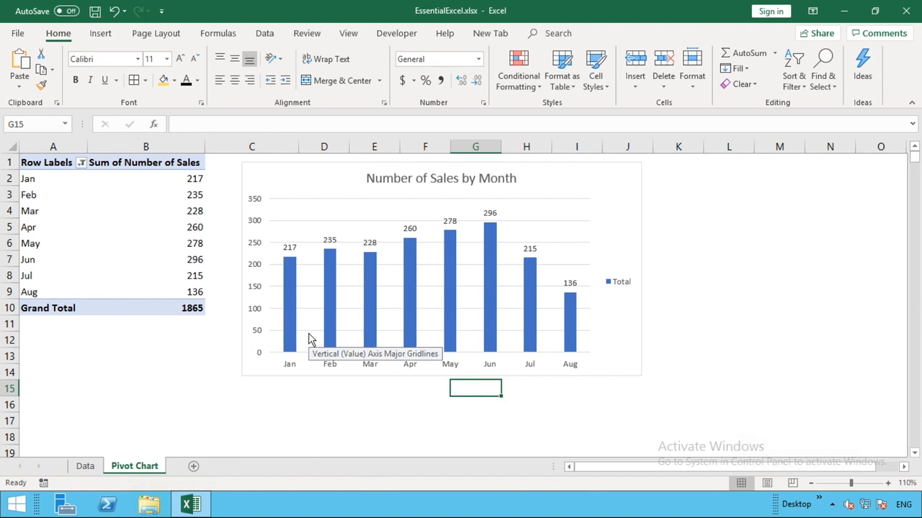
mouse_move(268, 411)
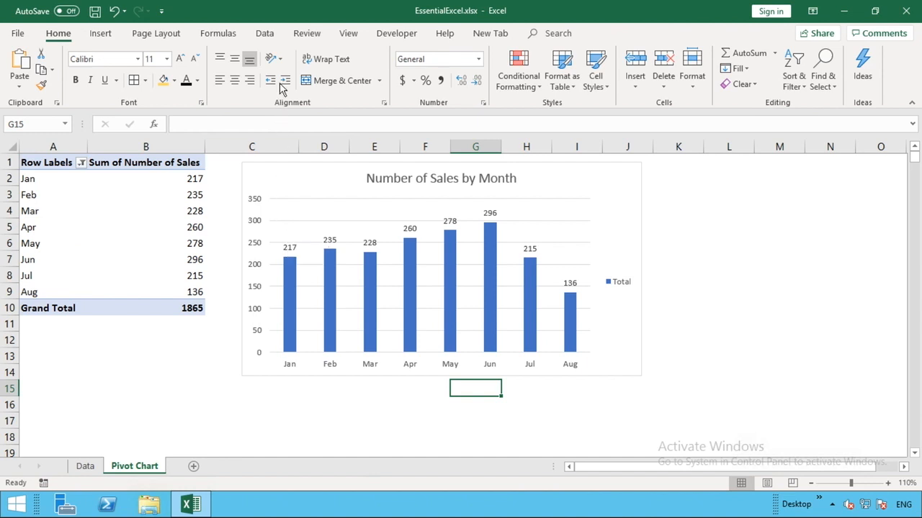
click(265, 33)
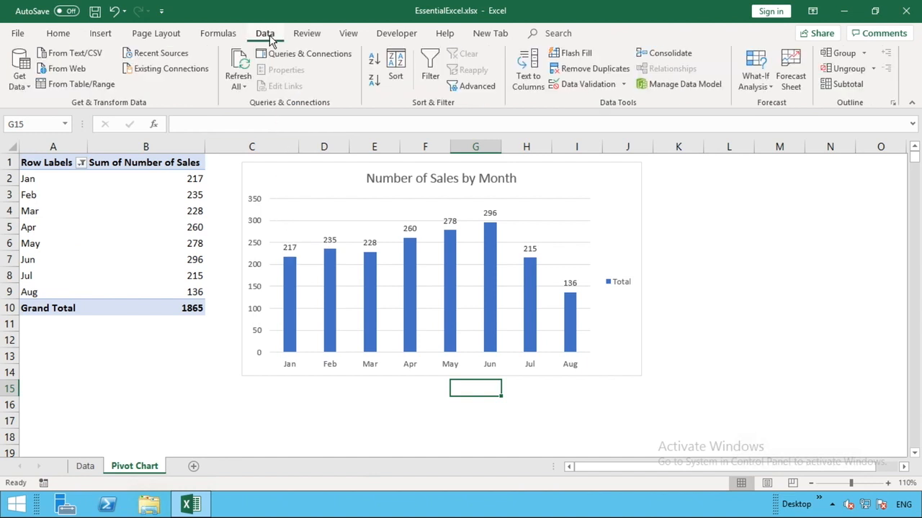
click(238, 65)
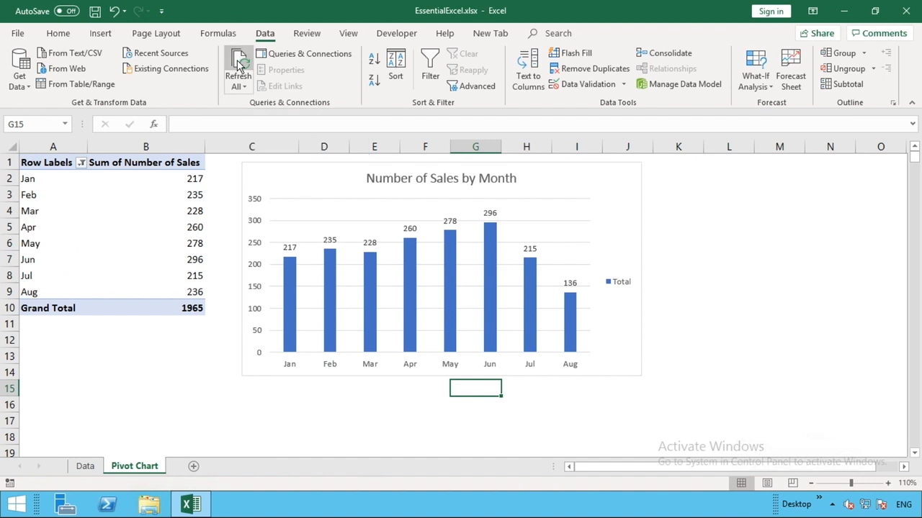
click(237, 65)
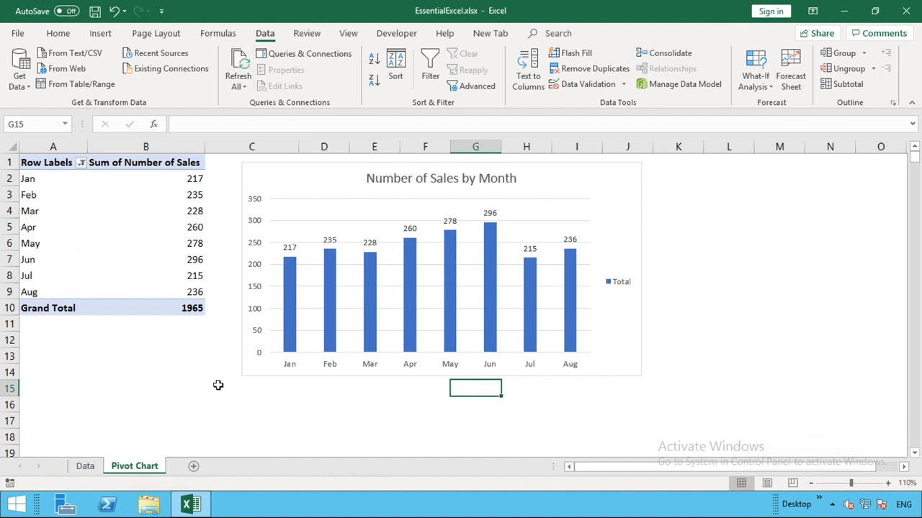